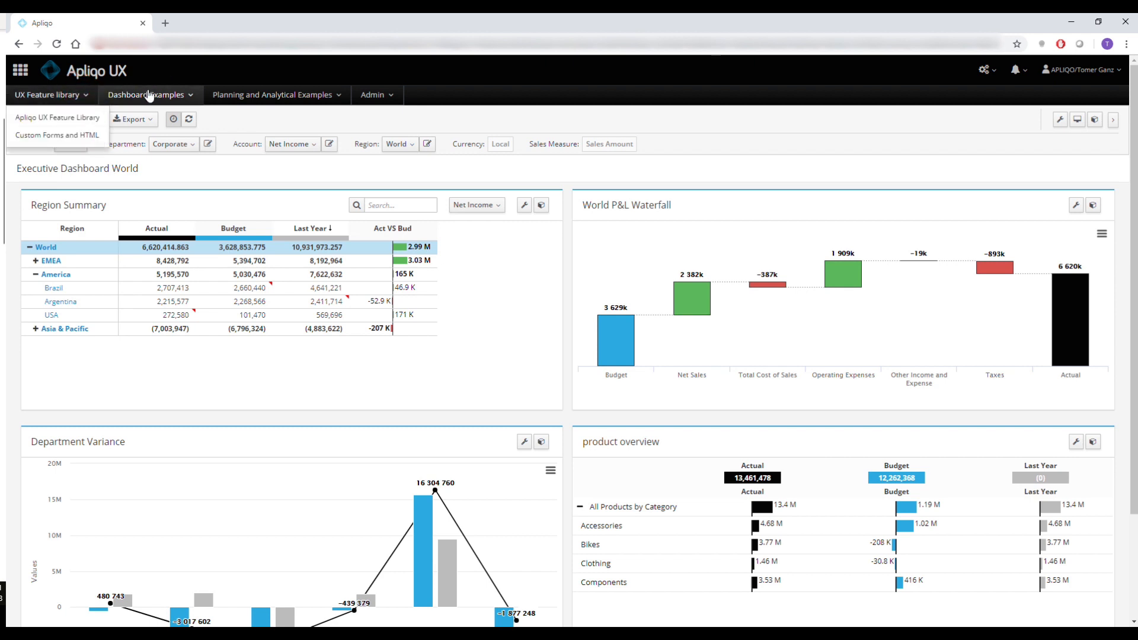
# Step: Browse the Dashboard Examples menu, then choose Cross Drill Demo under Planning and Analytical Examples
pyautogui.click(147, 94)
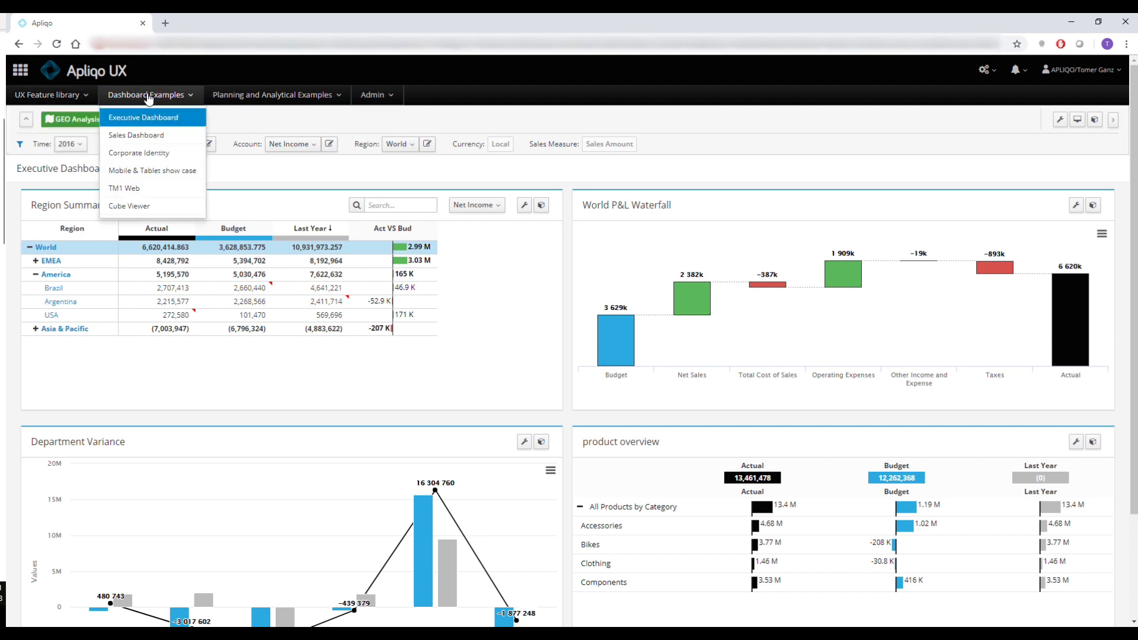
pyautogui.moveTo(249, 99)
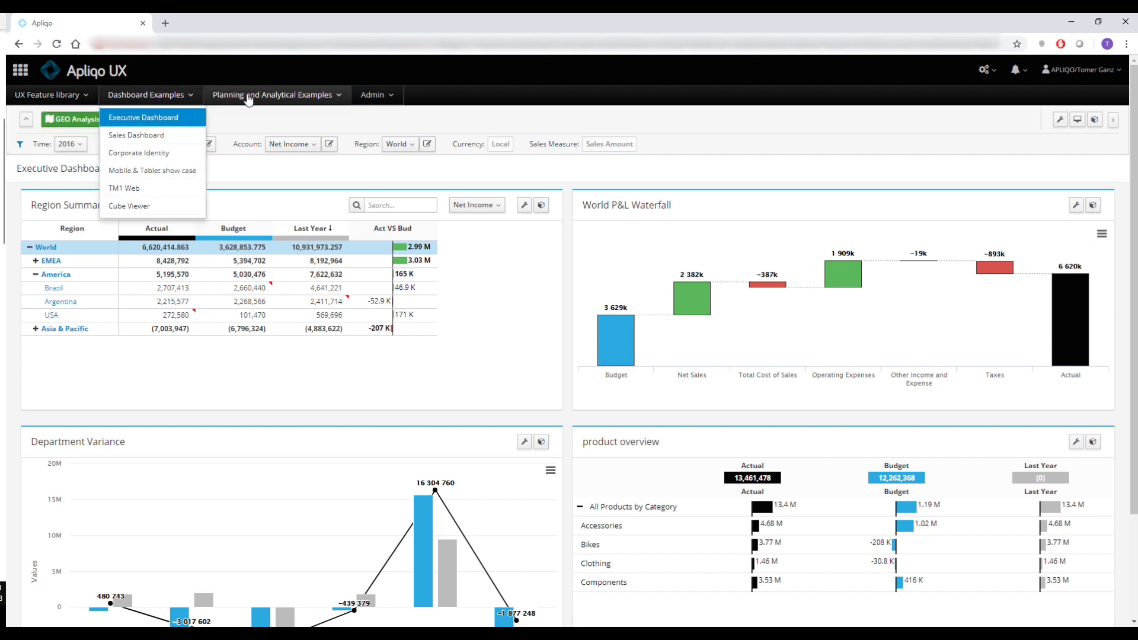
pyautogui.click(273, 95)
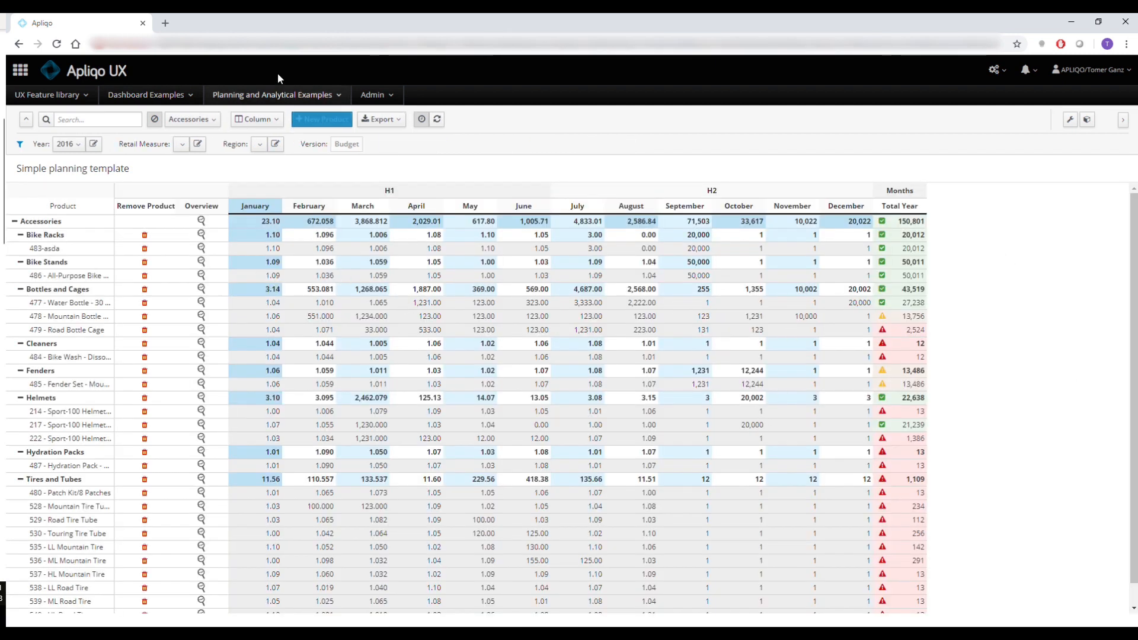
pyautogui.click(276, 95)
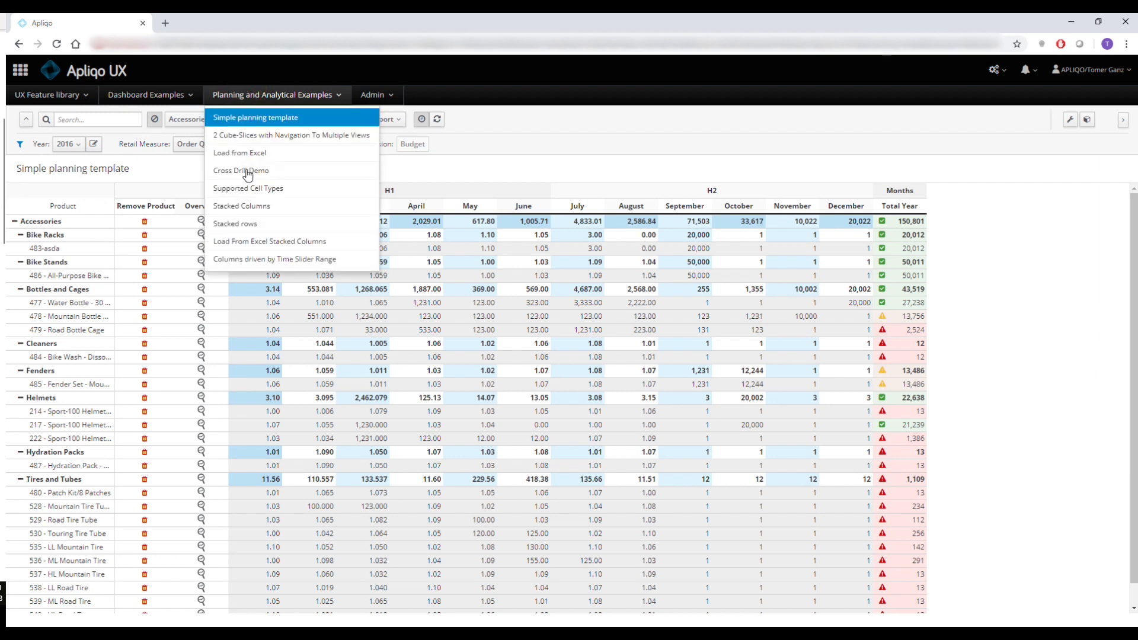
pyautogui.click(256, 117)
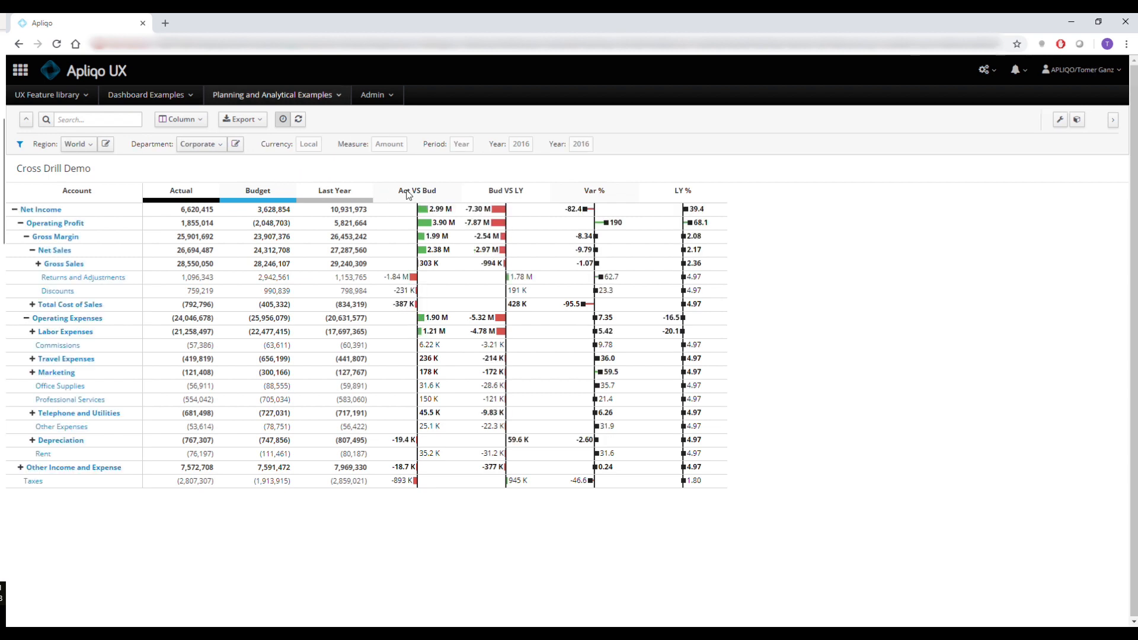
pyautogui.moveTo(71, 89)
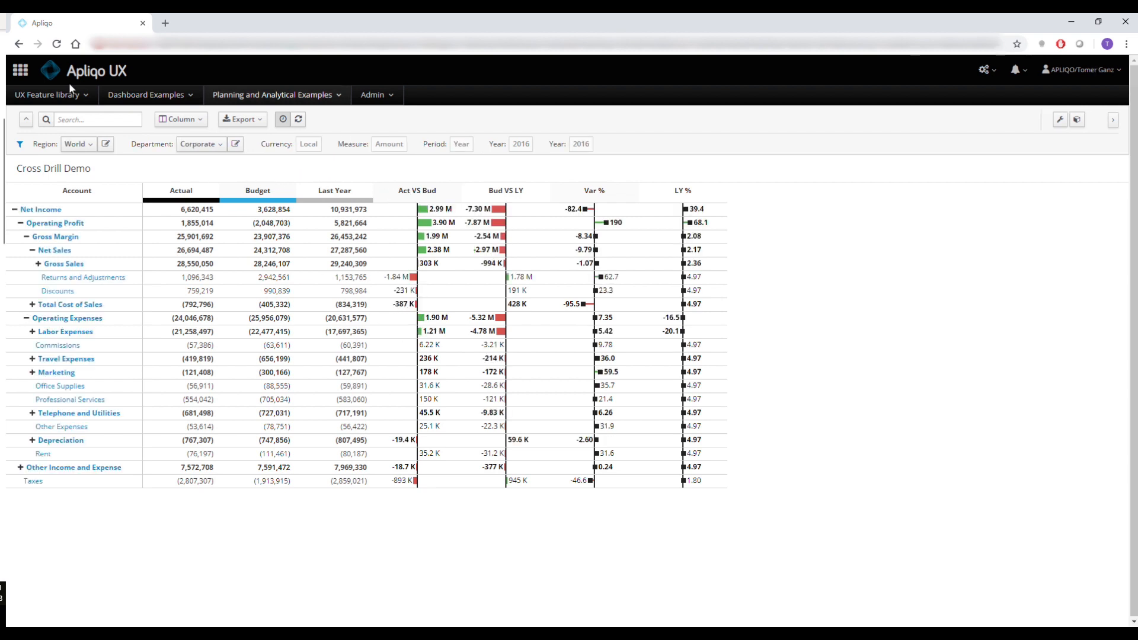
# Step: In the Apliqo UX Feature Library, view the Tables Types step and its Connected Tables examples
pyautogui.click(48, 95)
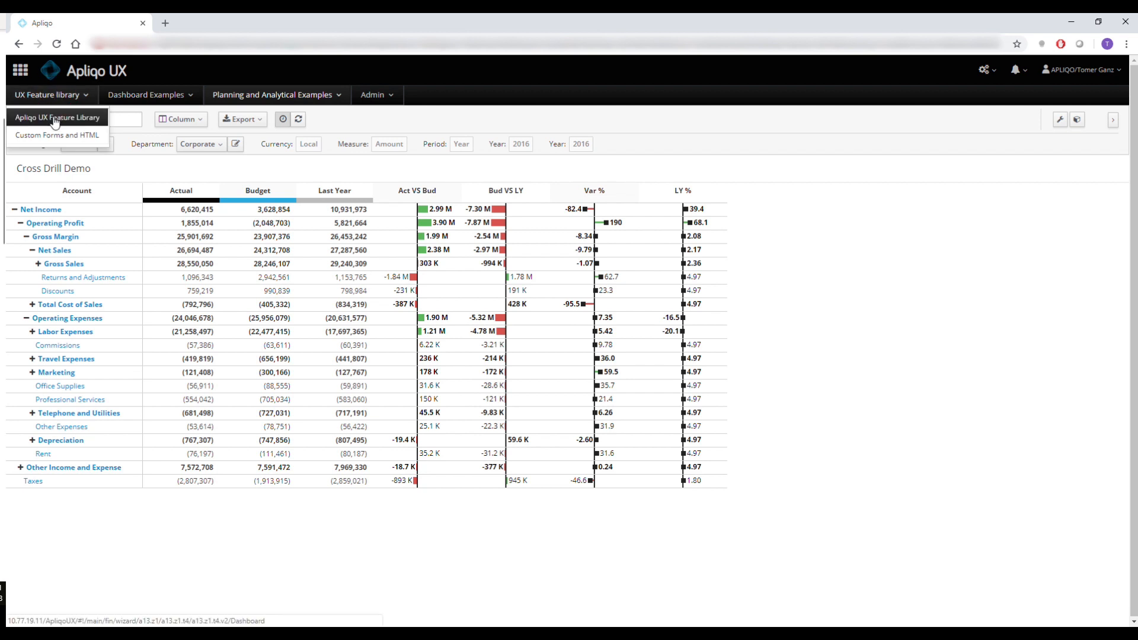
pyautogui.click(57, 117)
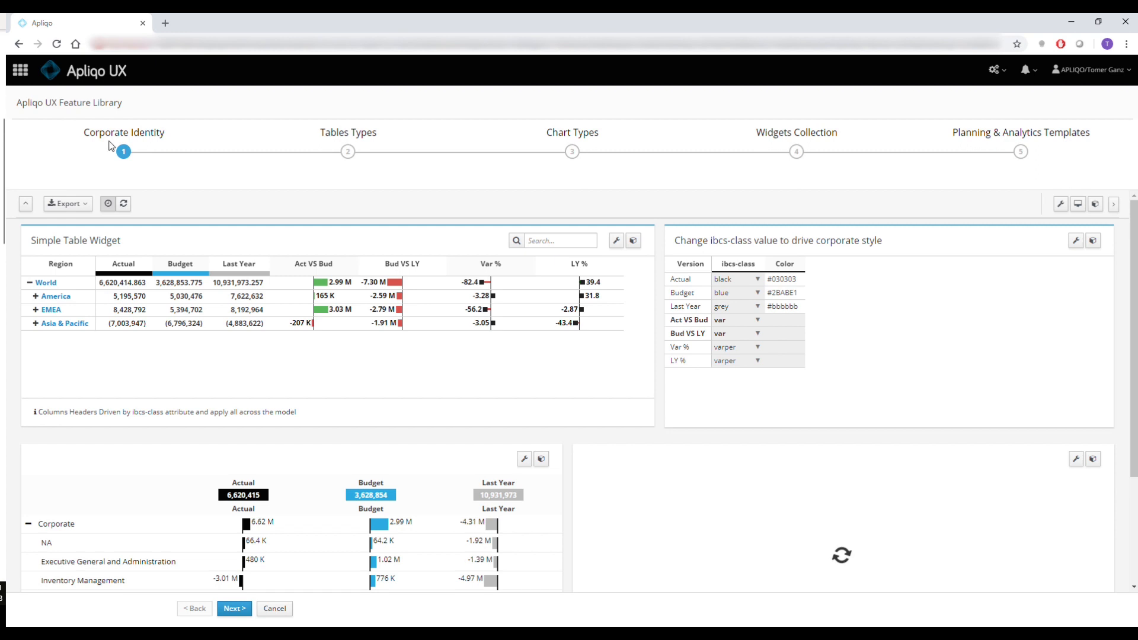
pyautogui.click(347, 150)
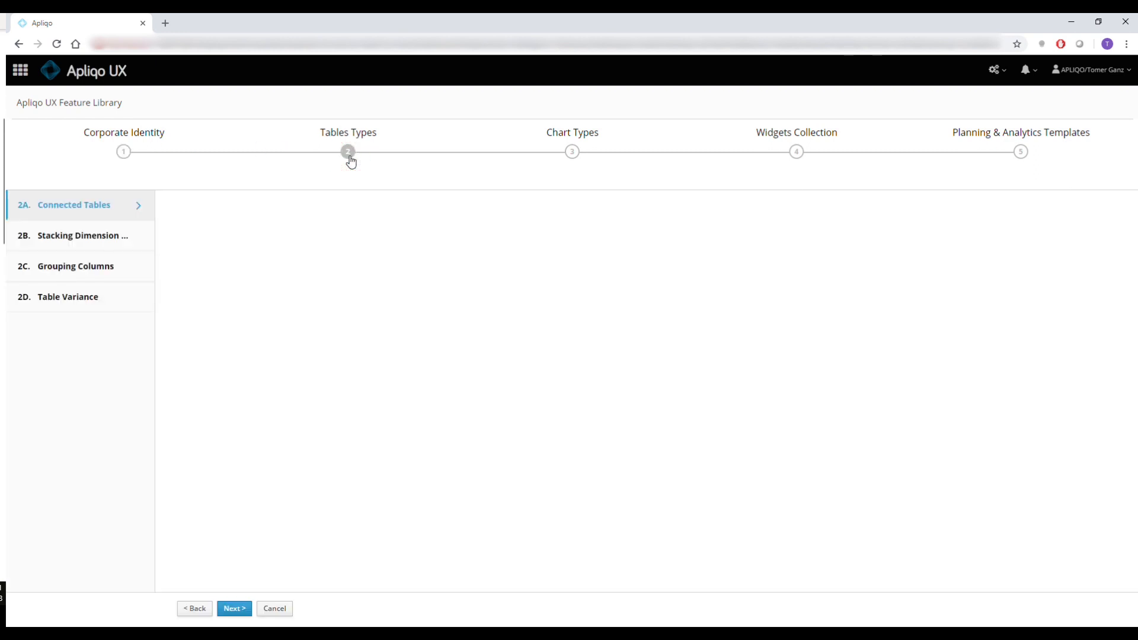
pyautogui.click(347, 150)
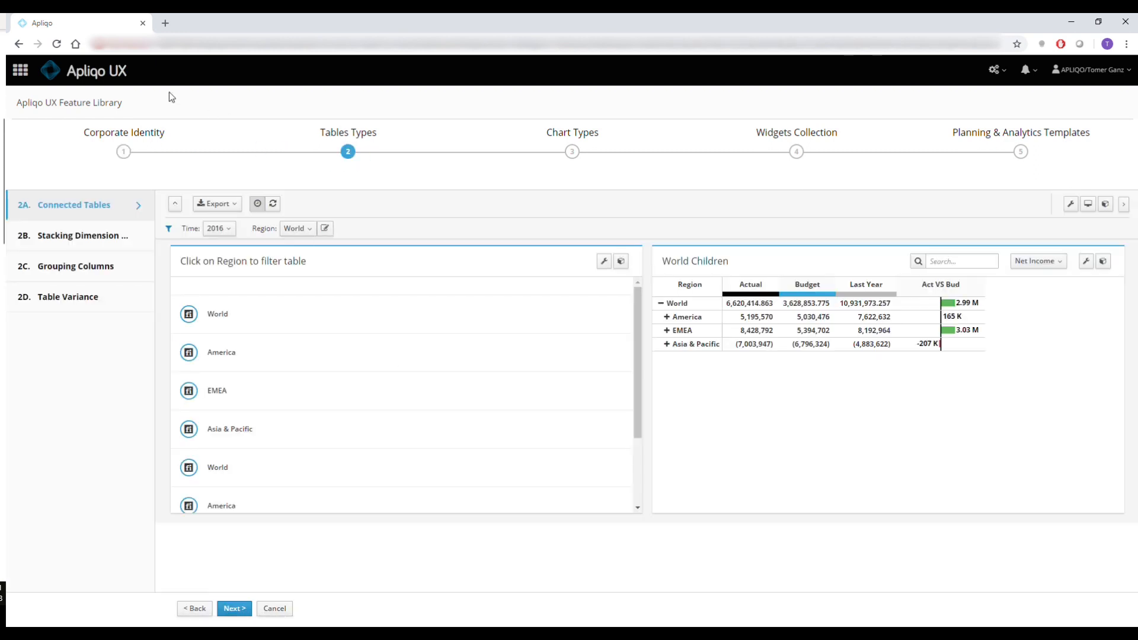
# Step: Return to the all-apps home page and bring up the app management list
pyautogui.click(20, 70)
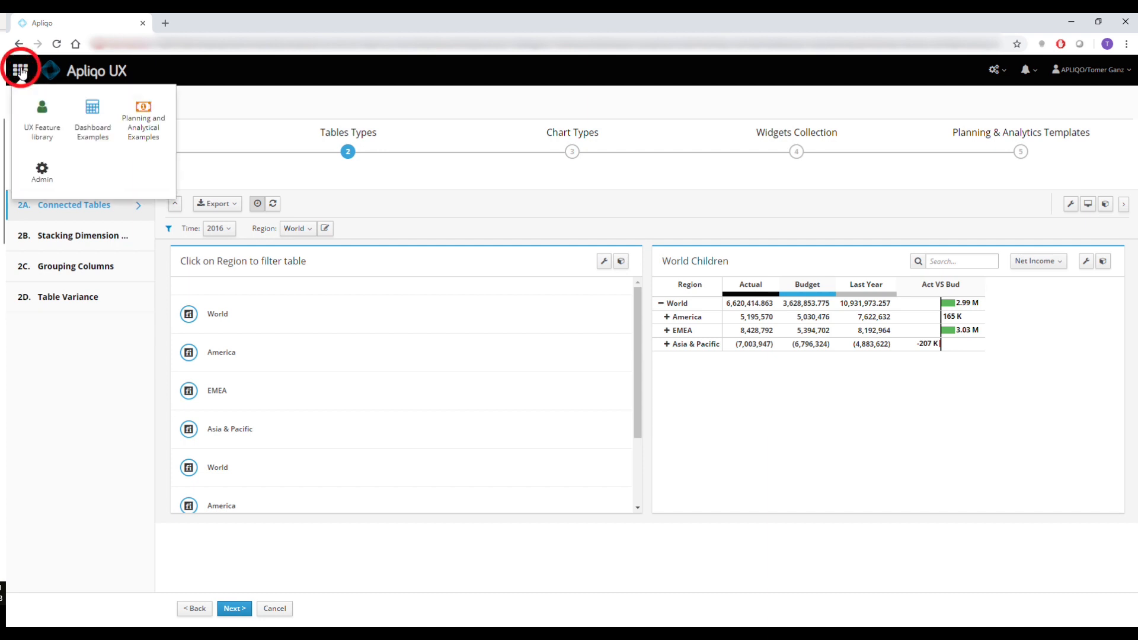
pyautogui.moveTo(42, 116)
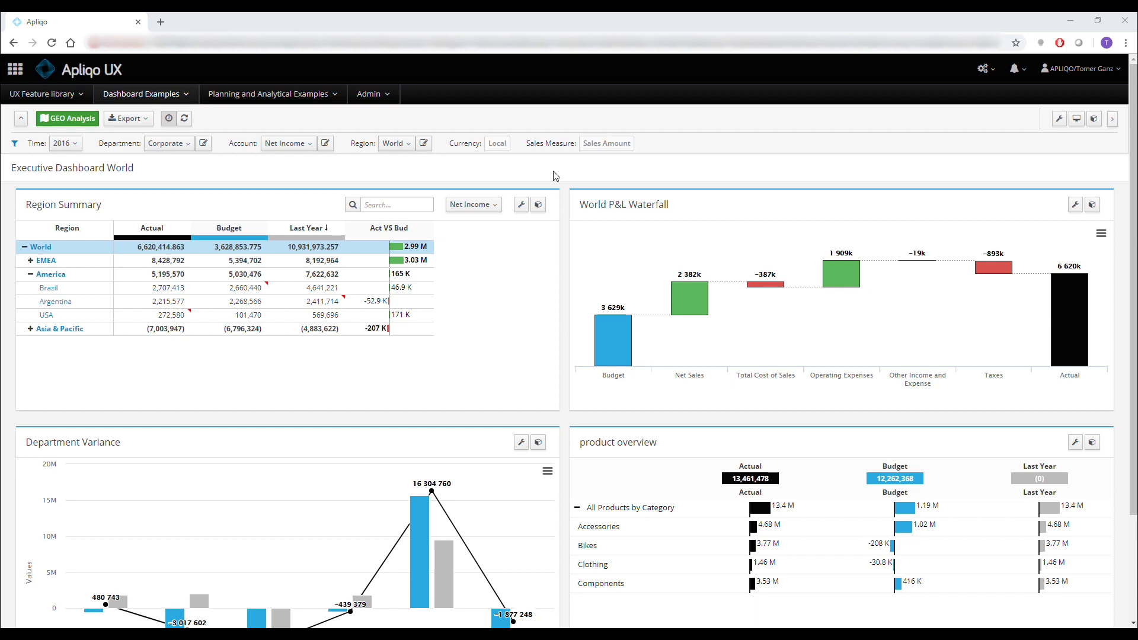
pyautogui.moveTo(965, 99)
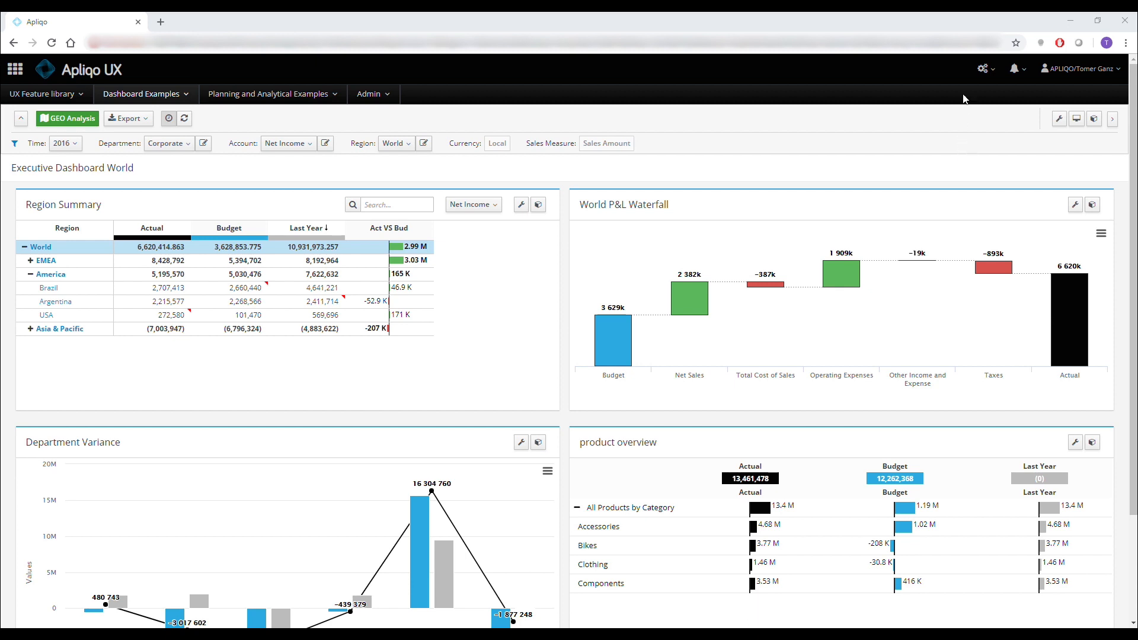
pyautogui.click(985, 69)
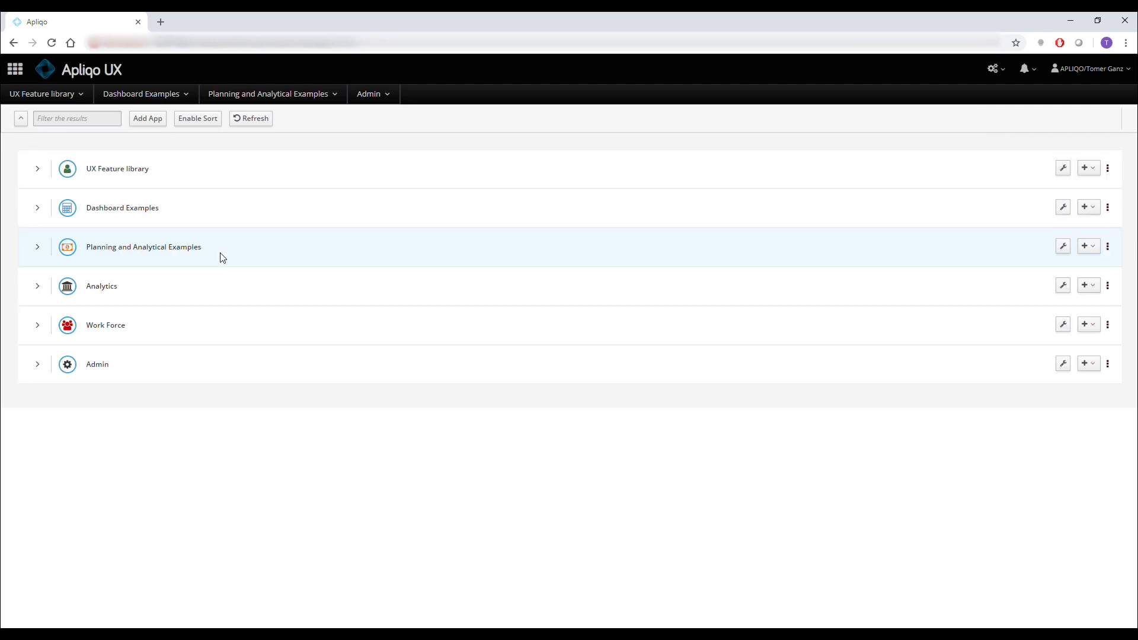
pyautogui.moveTo(42, 214)
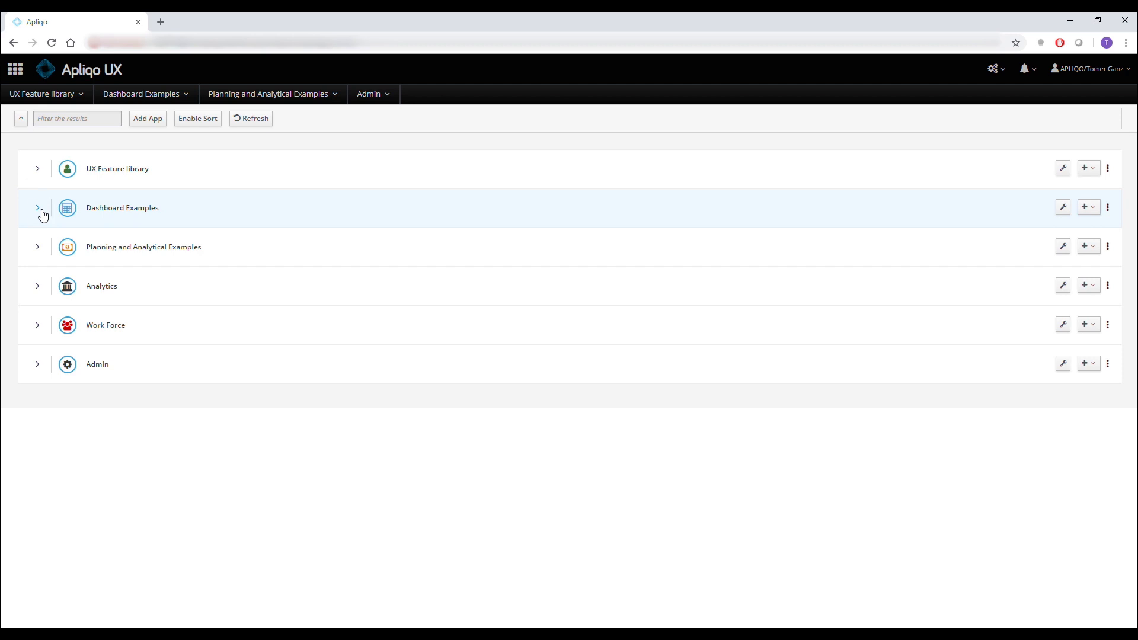
# Step: Expand Dashboard Examples to reveal its six dashboards, then collapse it again
pyautogui.click(37, 207)
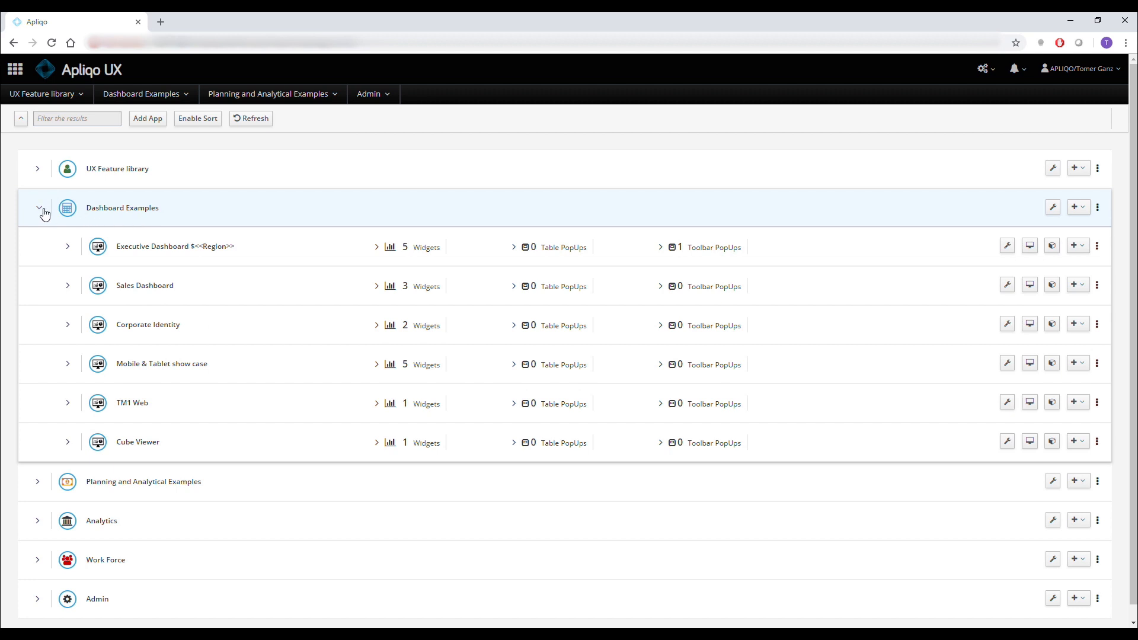
pyautogui.click(36, 208)
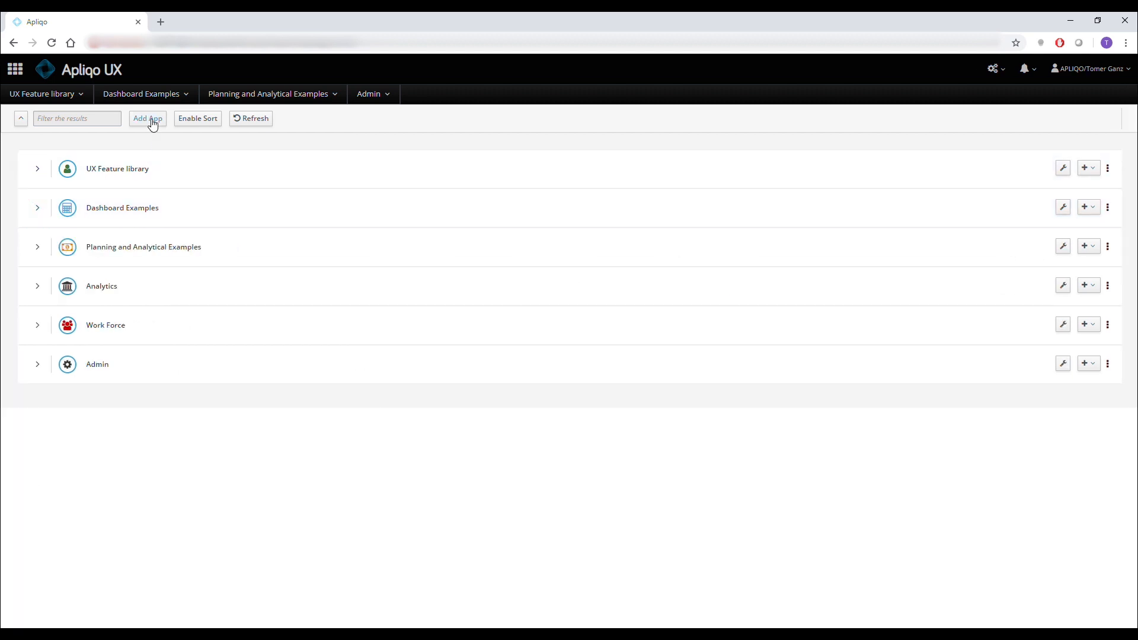
# Step: Create a new app titled 'Exa' with a default dashboard on the General Ledger_C3UX cube
pyautogui.click(147, 118)
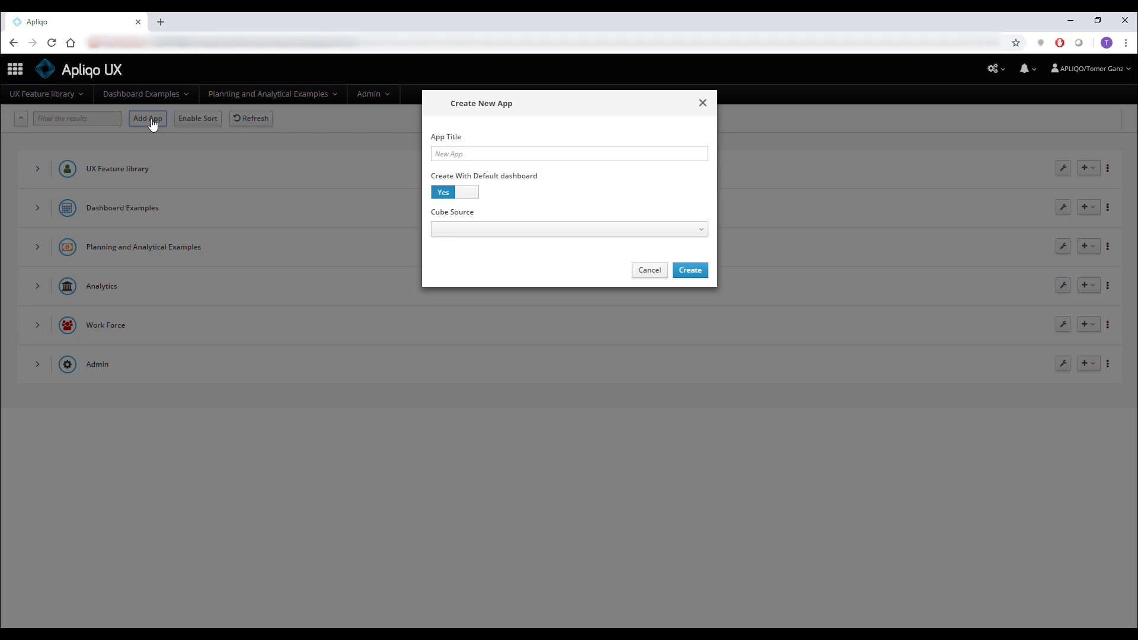
pyautogui.write('E')
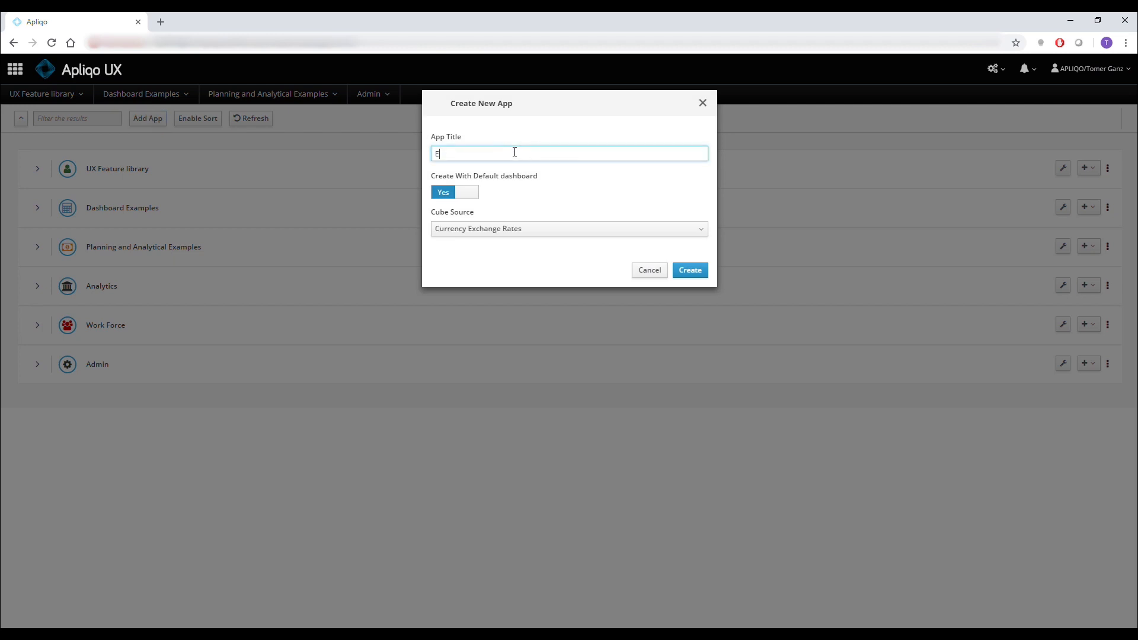
pyautogui.write('xa')
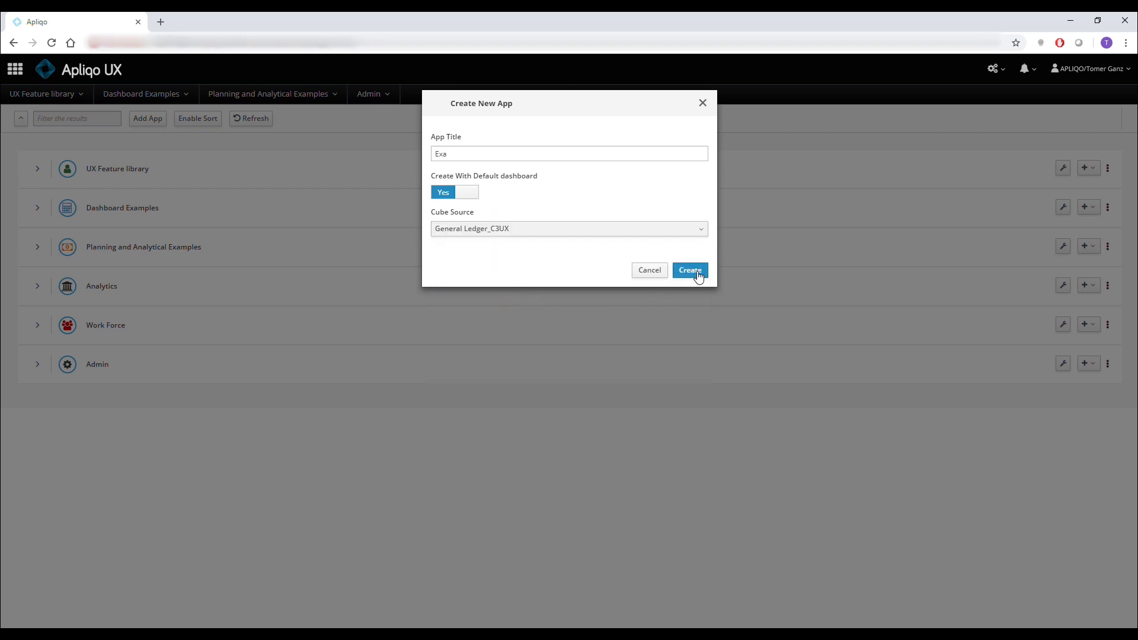
pyautogui.click(689, 271)
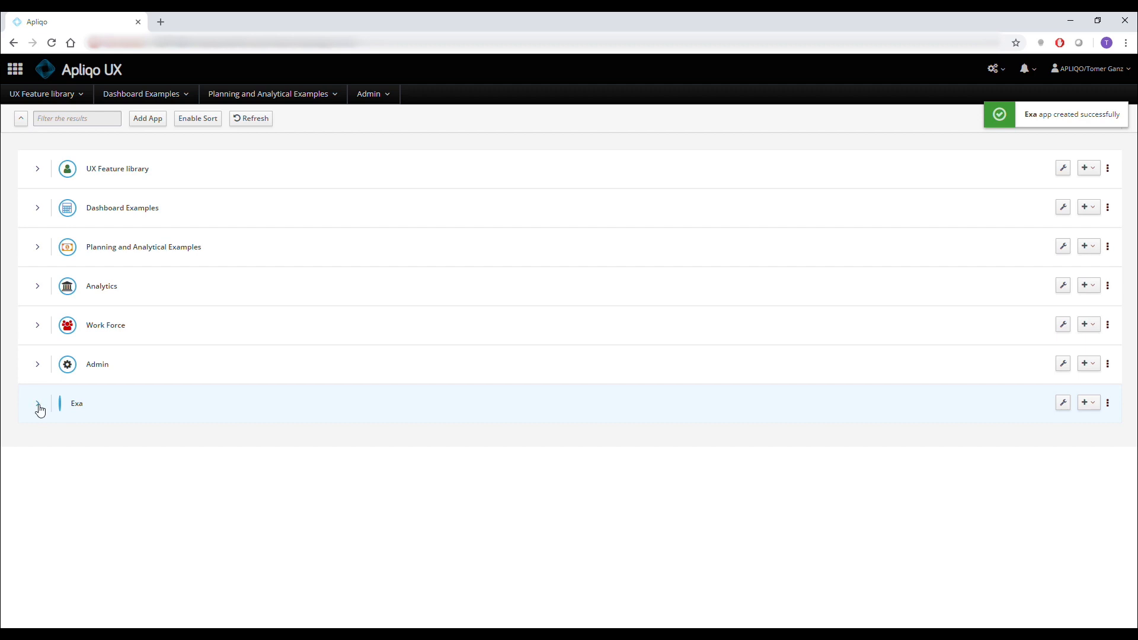
# Step: Retitle the Exa app 'Example' and its default dashboard 'Demo' via their settings
pyautogui.click(38, 404)
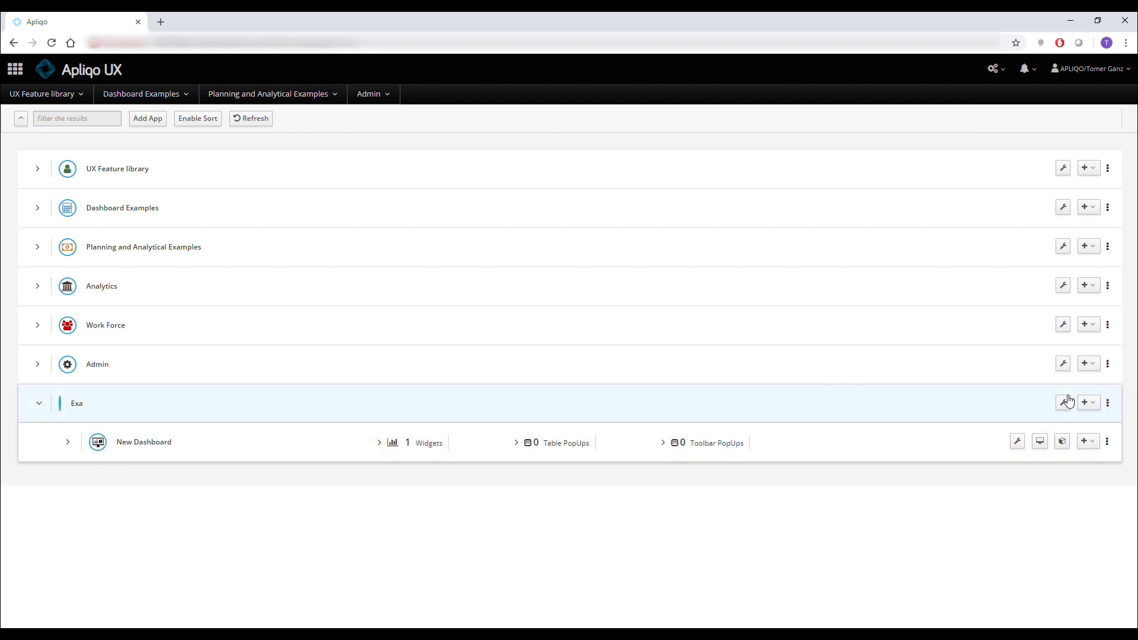
pyautogui.click(1063, 402)
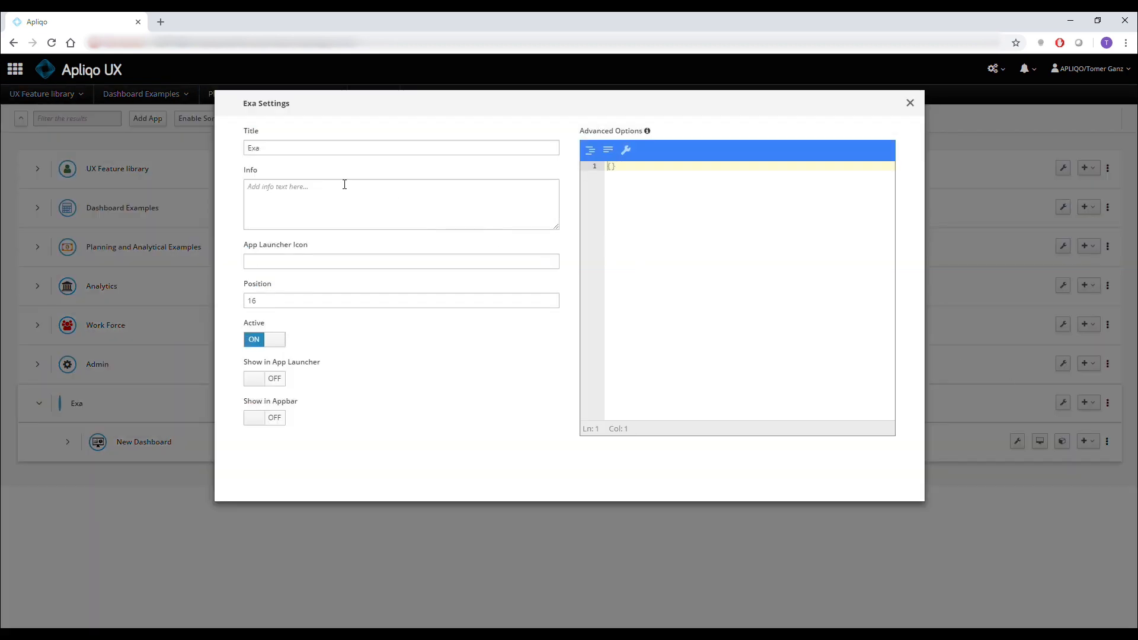
pyautogui.click(400, 148)
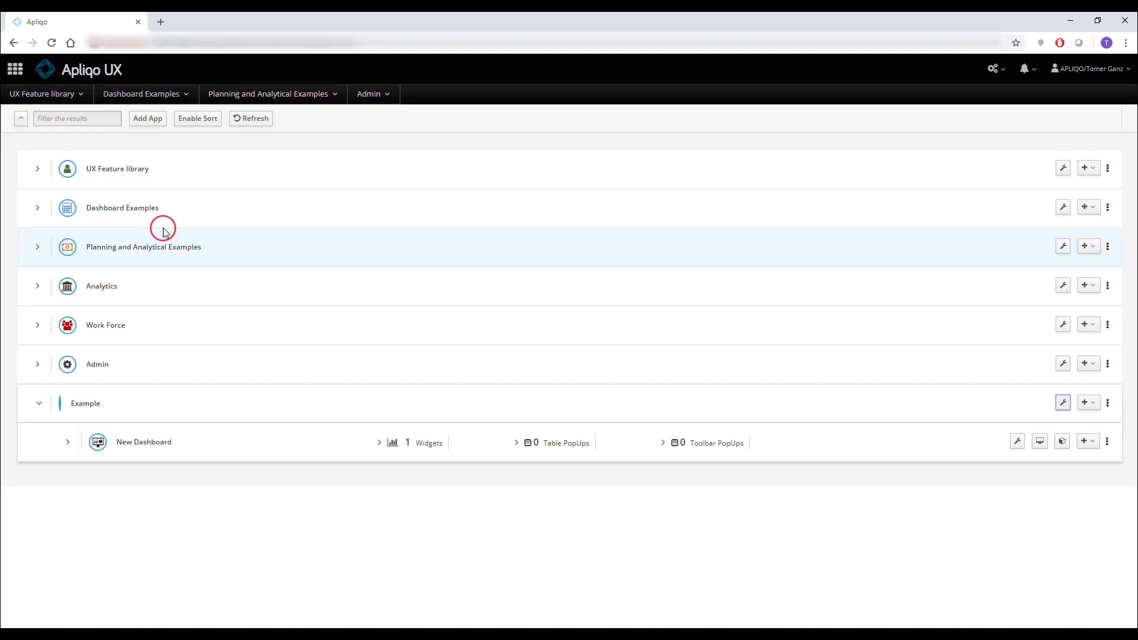
pyautogui.click(1017, 442)
pyautogui.write('De')
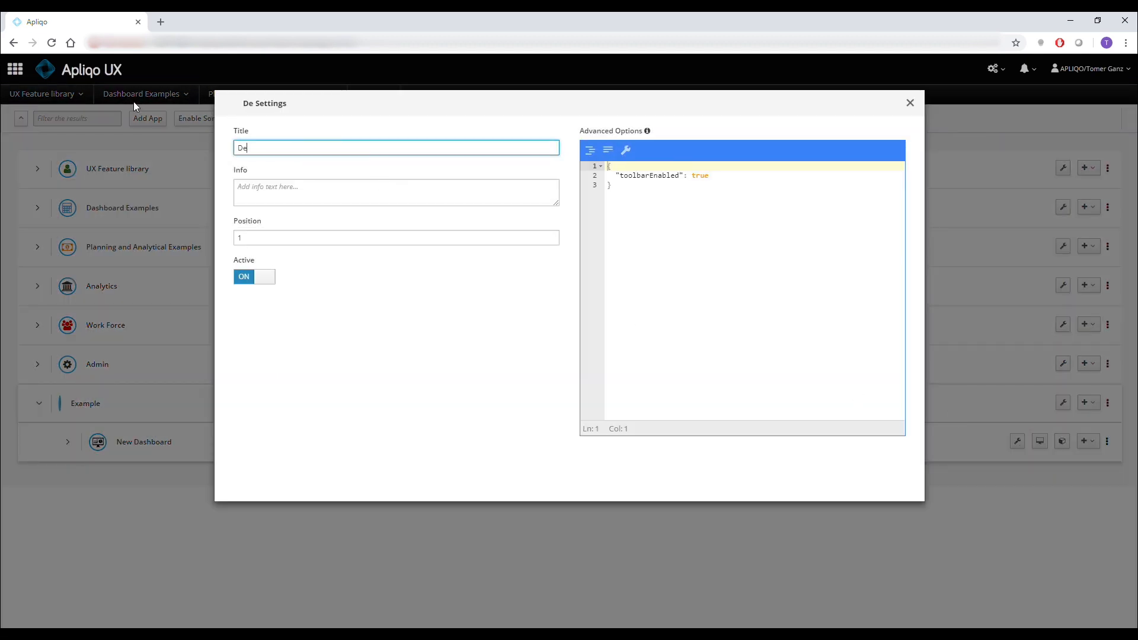
pyautogui.click(910, 102)
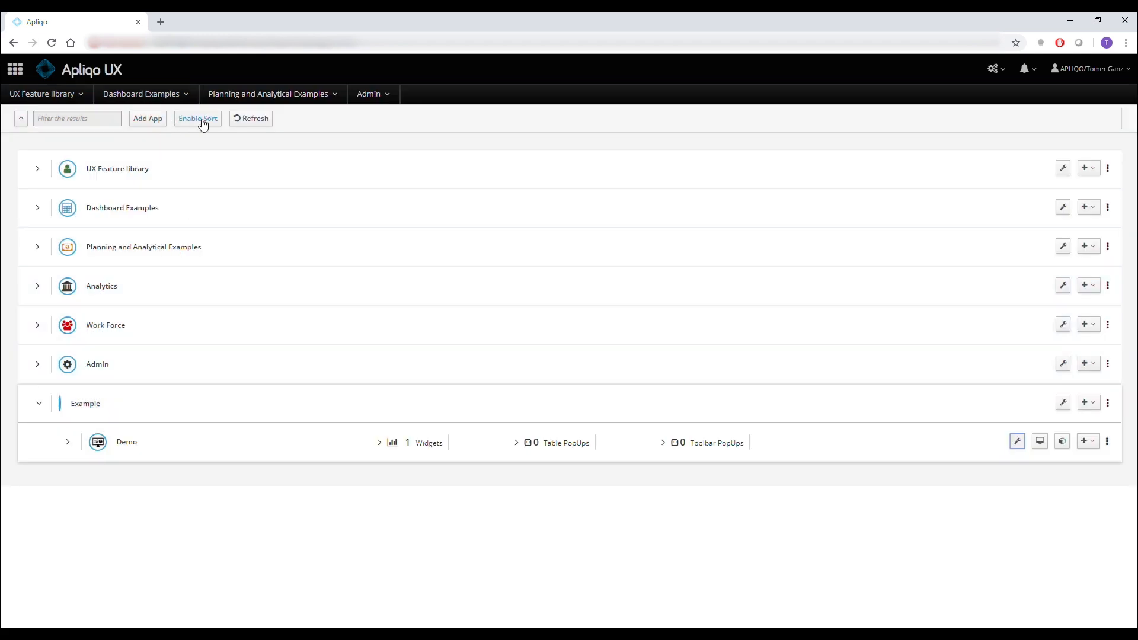
# Step: With sorting enabled, drag Example to third place below Dashboard Examples, then disable sorting
pyautogui.click(198, 119)
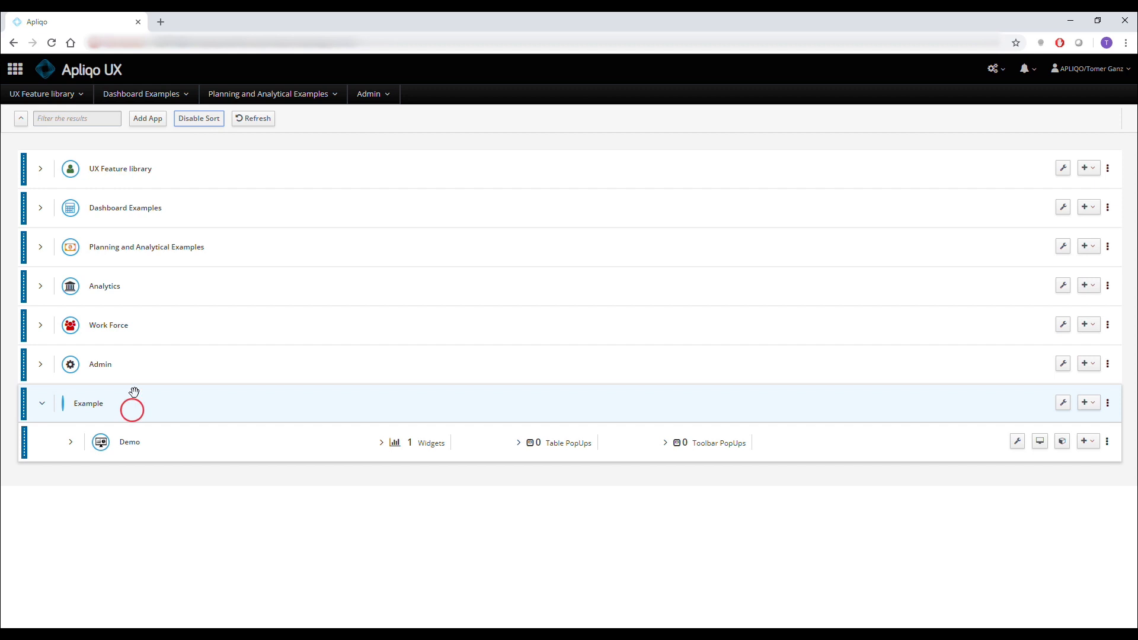
pyautogui.moveTo(133, 403); pyautogui.dragTo(134, 246)
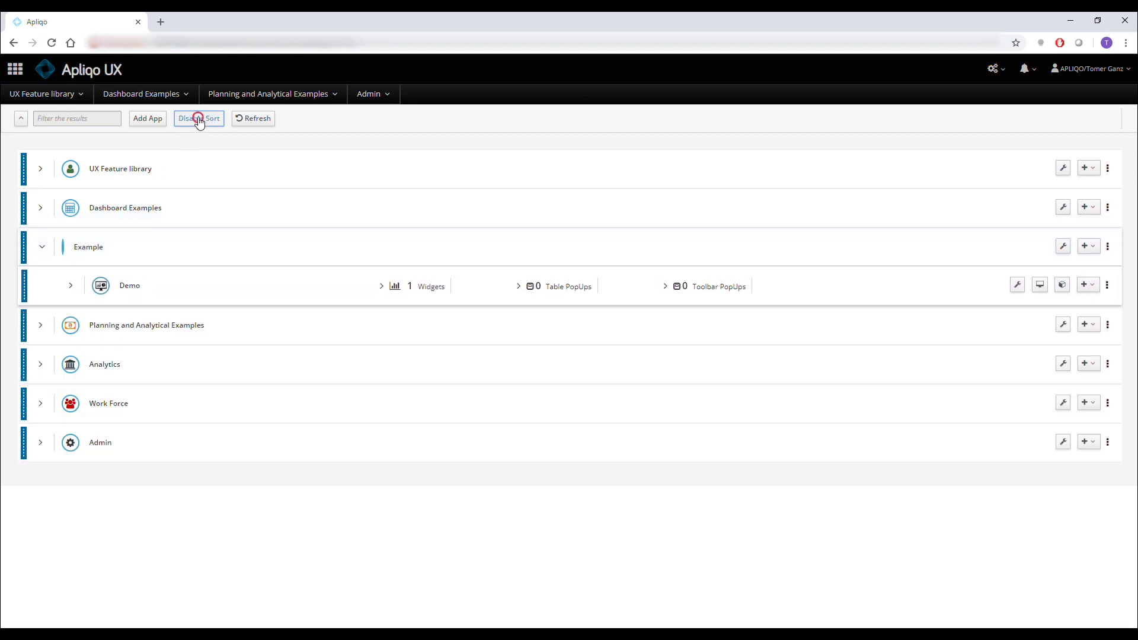
pyautogui.click(198, 119)
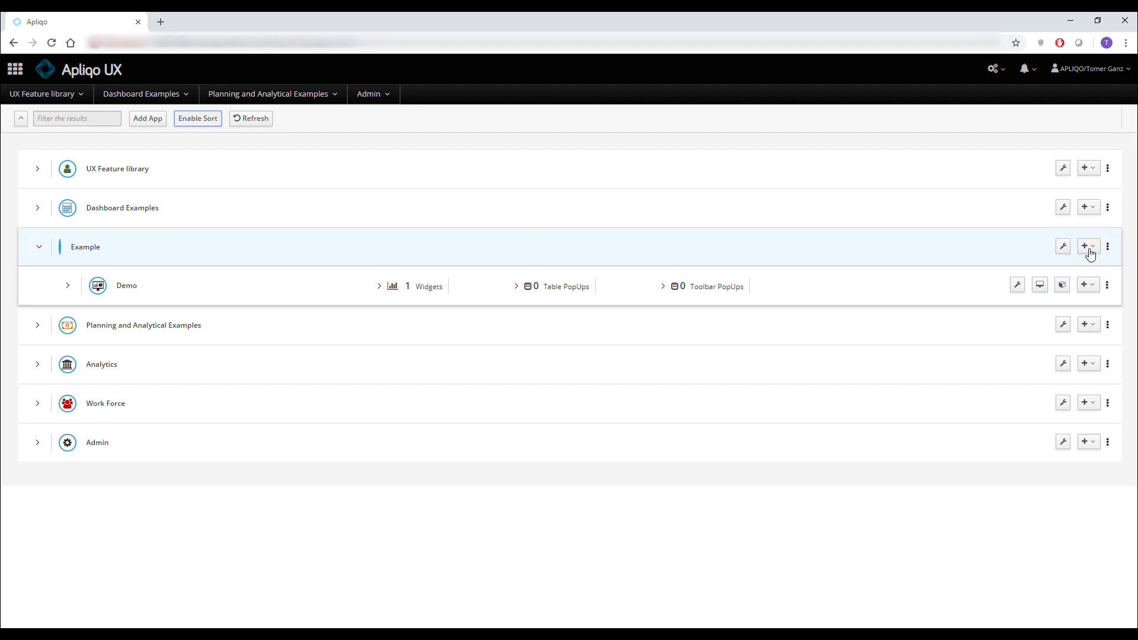
pyautogui.click(1087, 247)
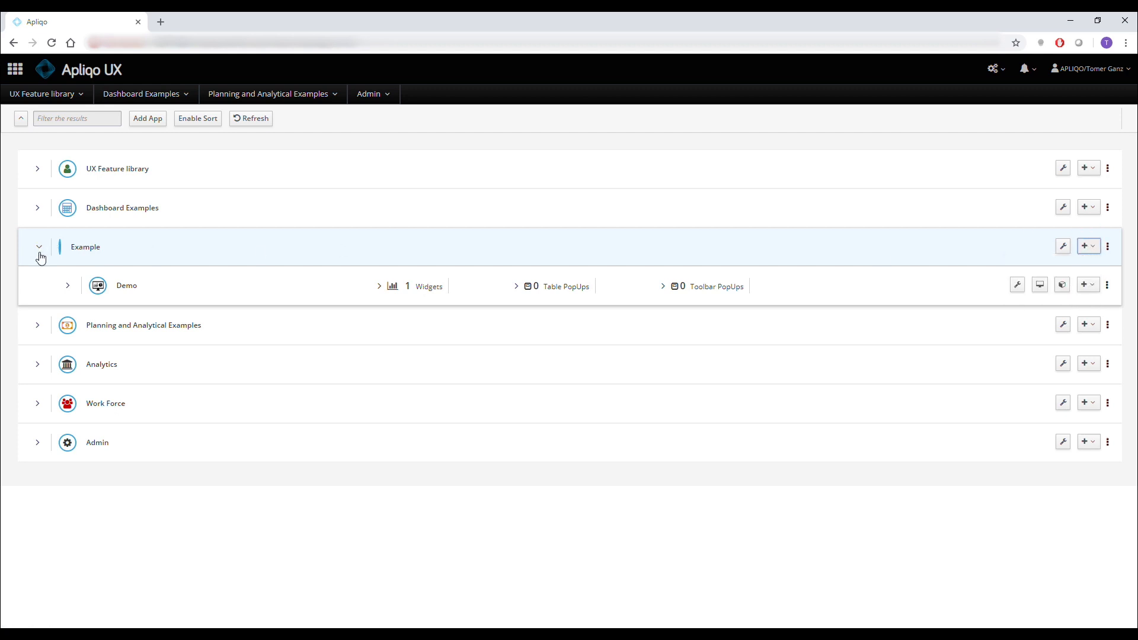
pyautogui.moveTo(1121, 248)
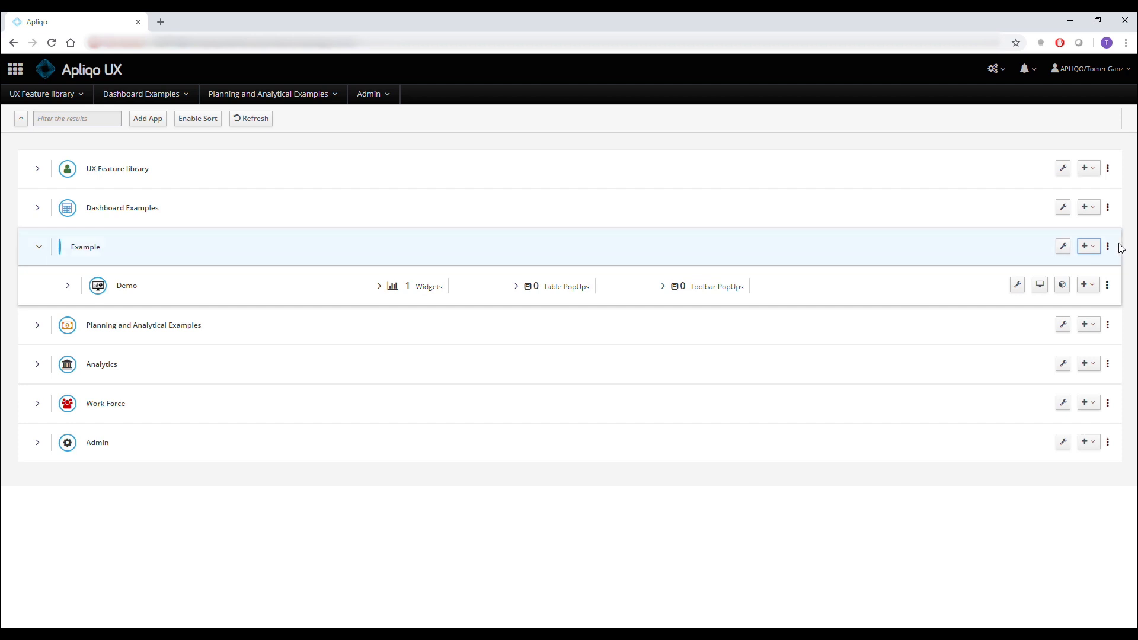
# Step: Switch Show in Appbar ON for the Example app and save
pyautogui.click(1063, 247)
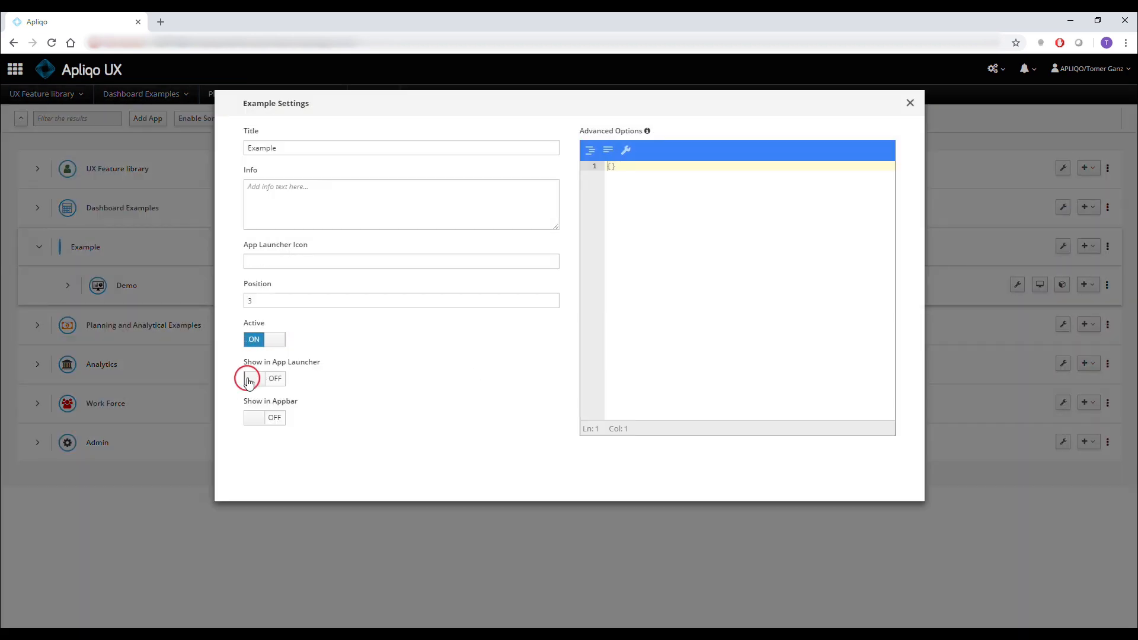
pyautogui.click(254, 378)
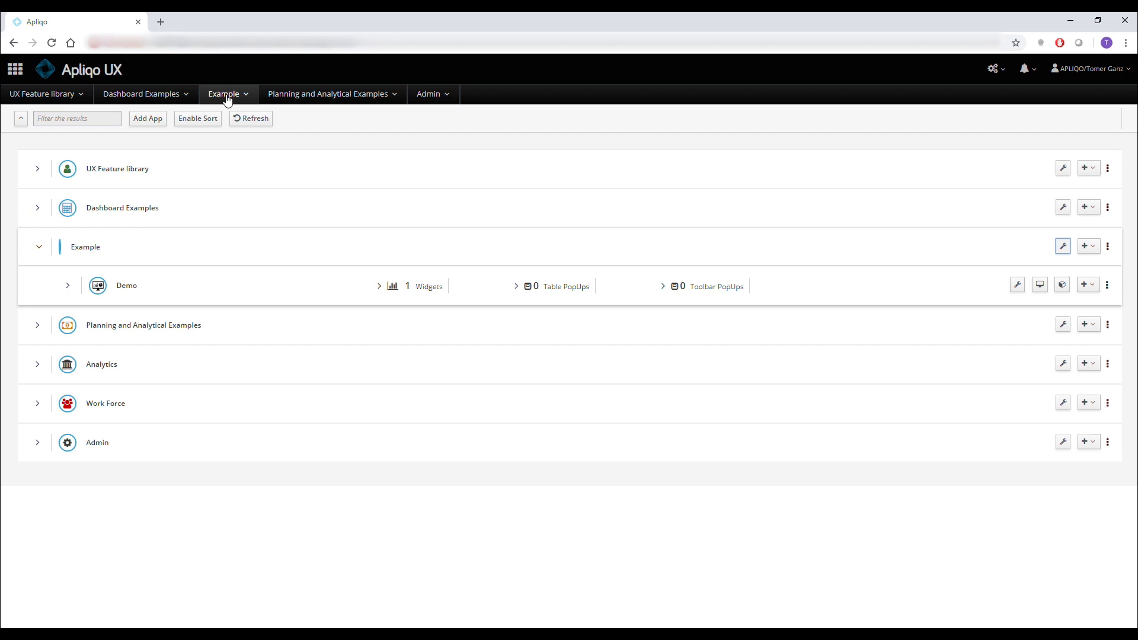
# Step: Choose Example > Demo in the app bar to open the Demo dashboard
pyautogui.click(228, 93)
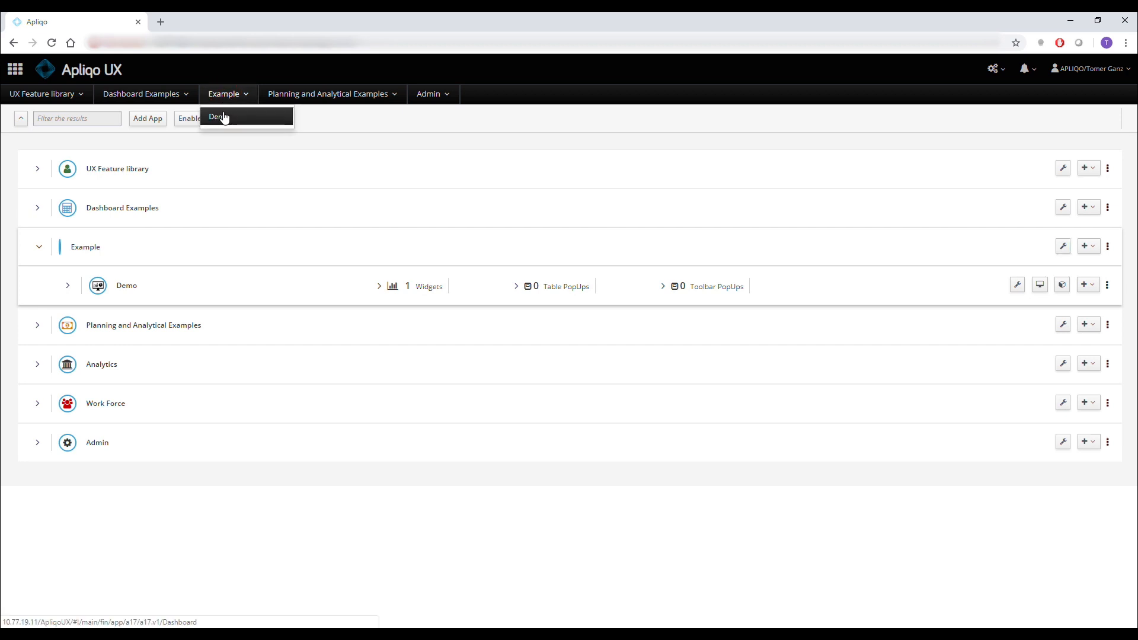
pyautogui.click(222, 124)
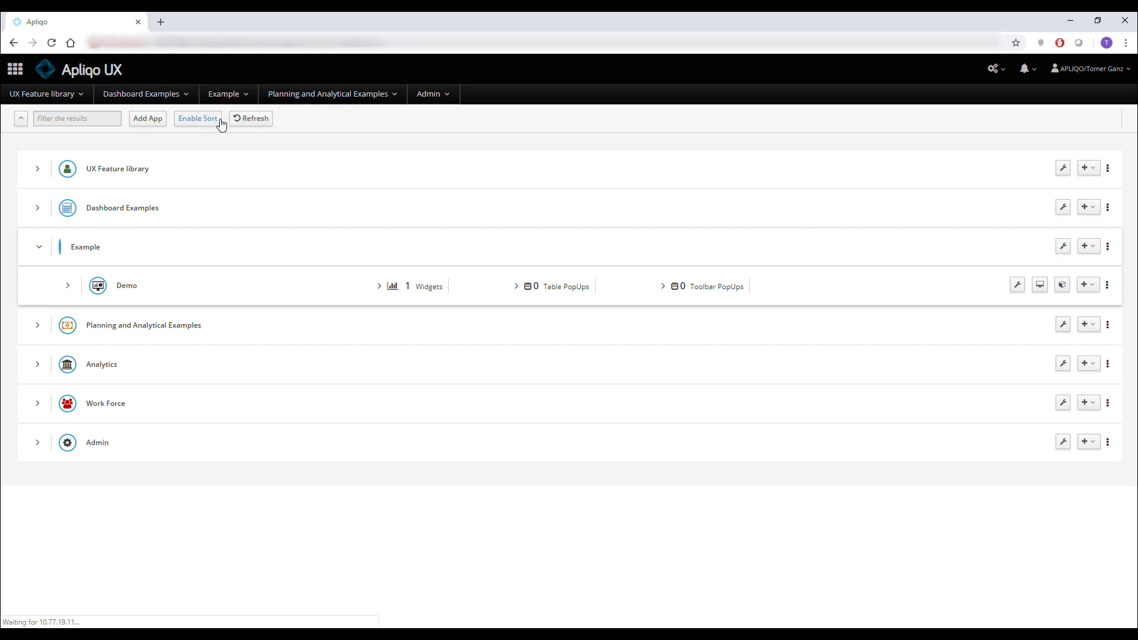
pyautogui.click(127, 285)
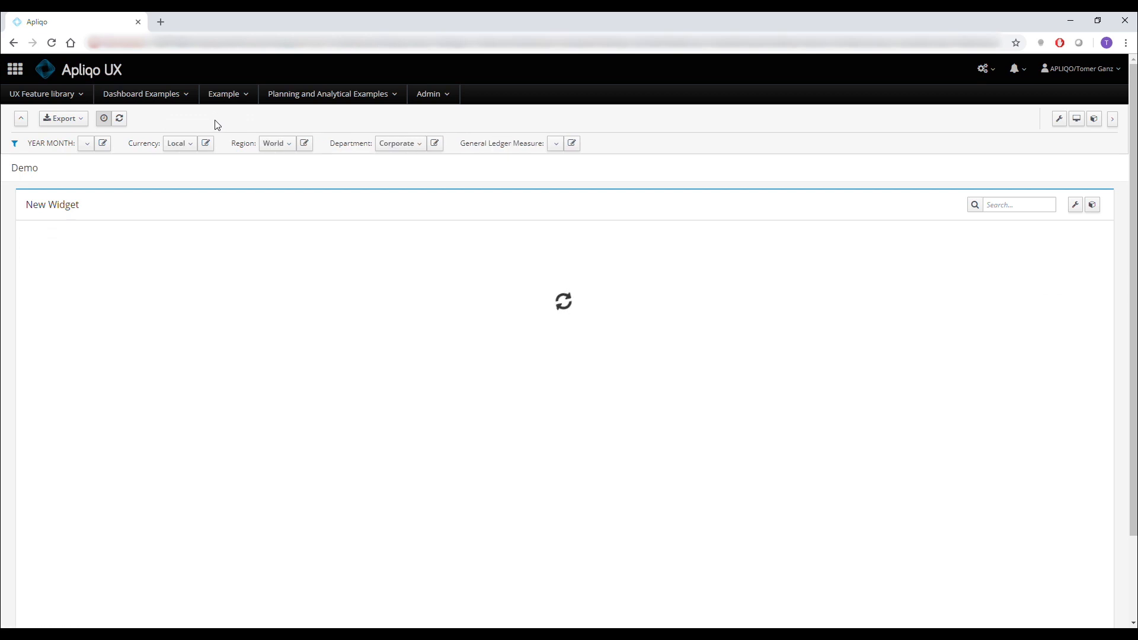